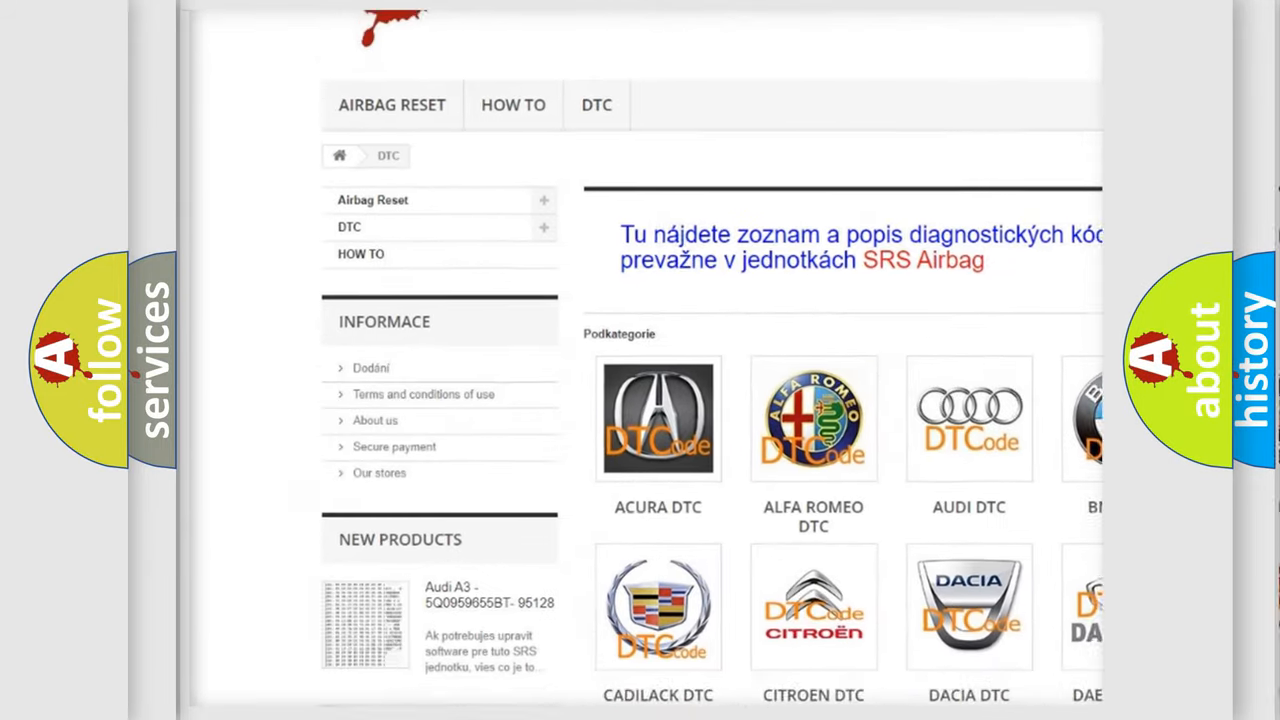
{"action": "scroll", "scroll_direction": "down", "scroll_amount": 3}
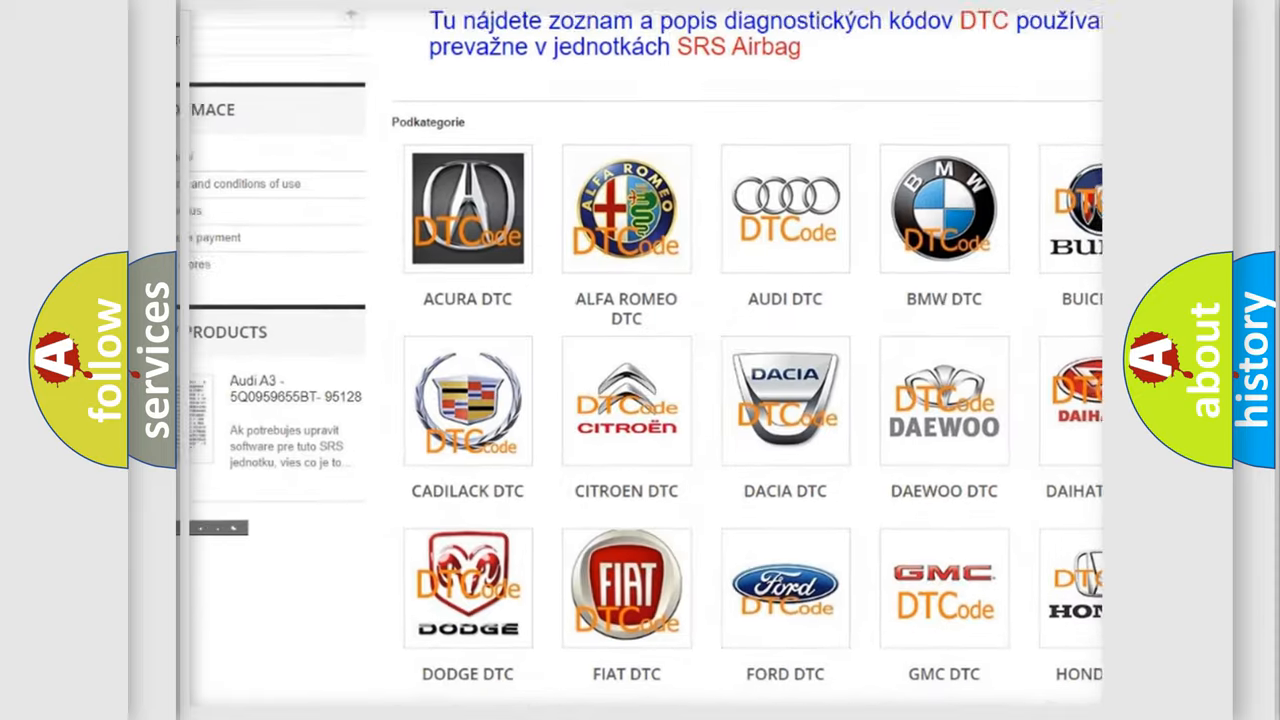
{"action": "scroll", "scroll_direction": "down", "scroll_amount": 3}
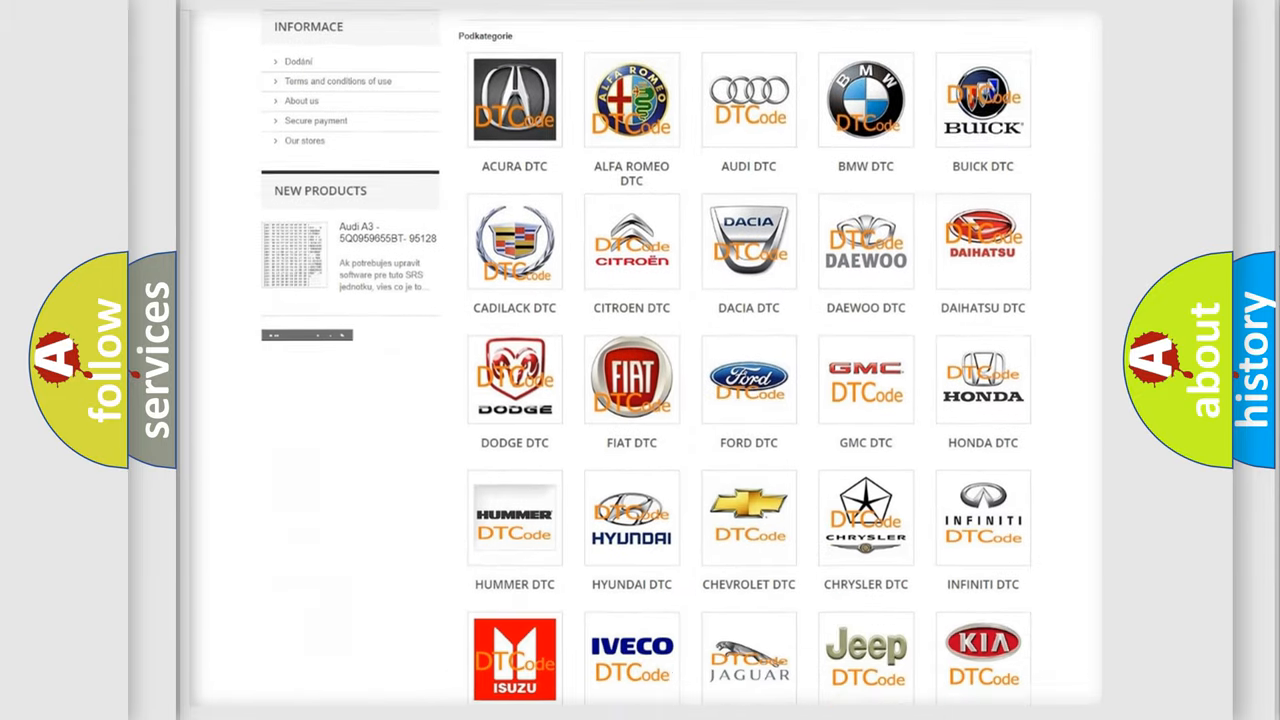
{"action": "scroll", "scroll_direction": "down", "scroll_amount": 3}
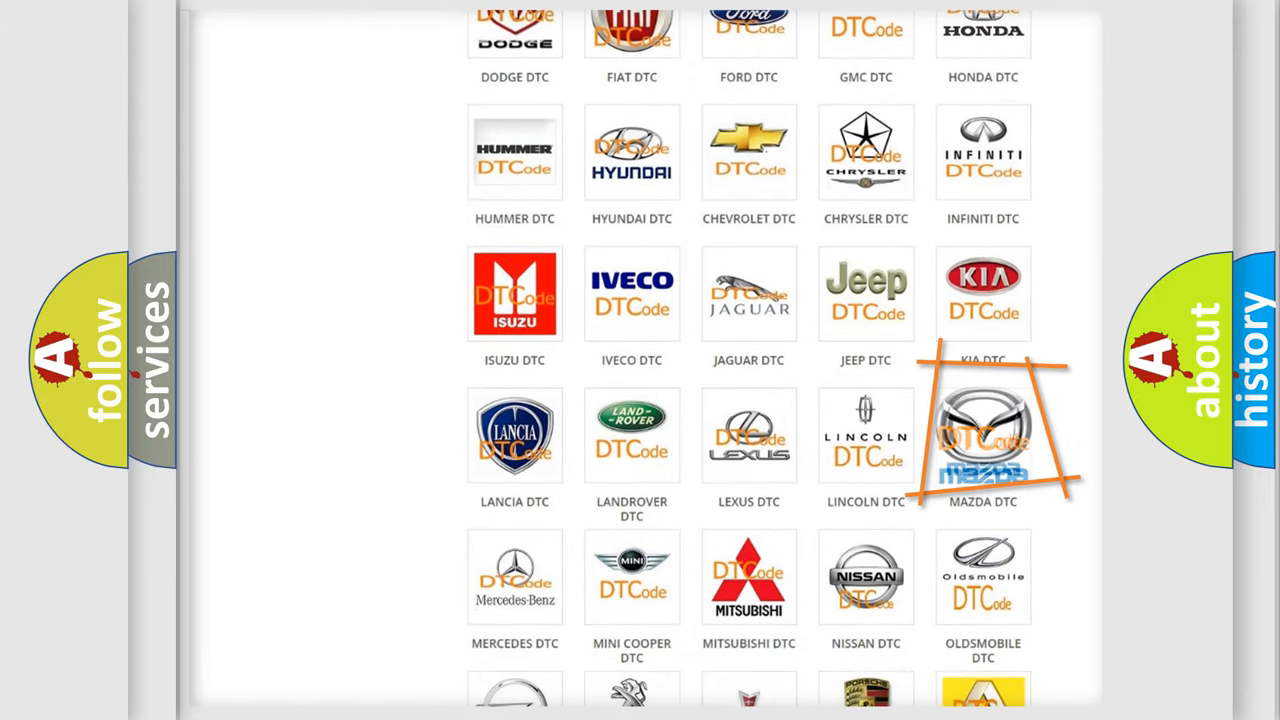